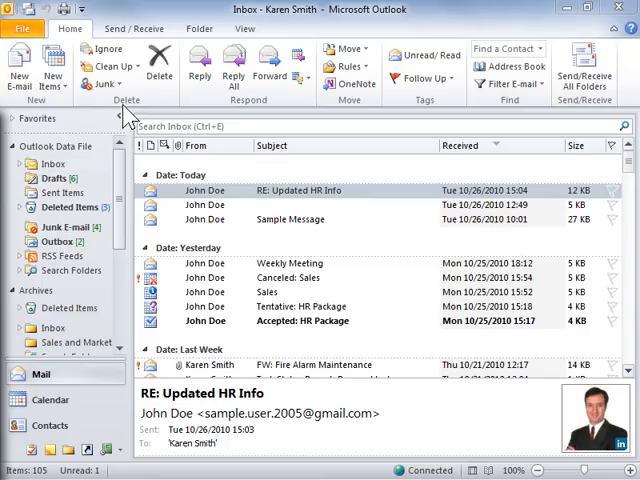
- In Junk E-mail Options, enable disabling links in suspected phishing messages
{"action": "left_click", "coordinate": [104, 84]}
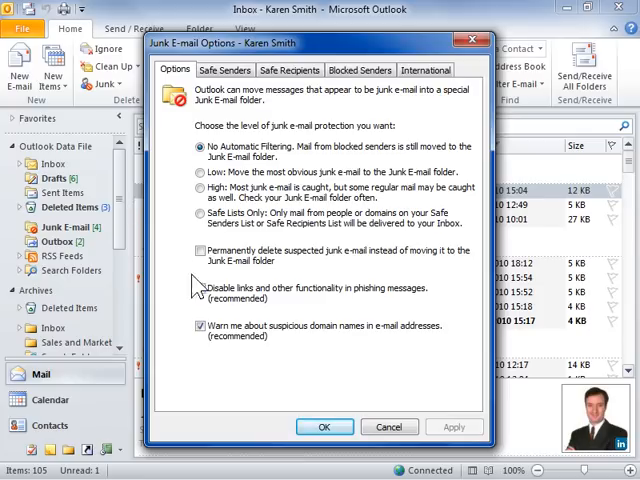
{"action": "left_click", "coordinate": [200, 288]}
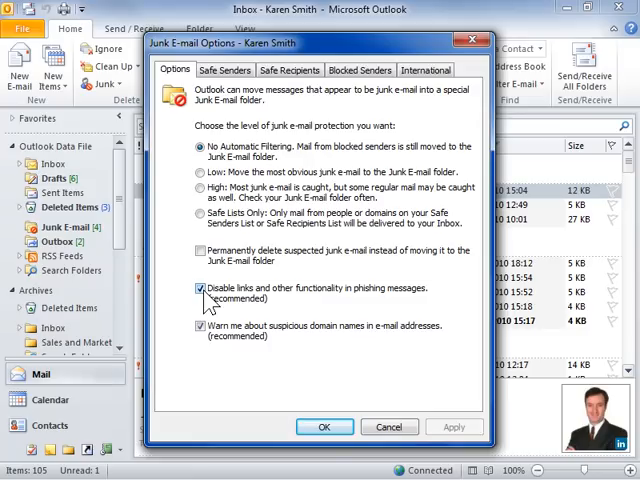
{"action": "mouse_move", "coordinate": [204, 350]}
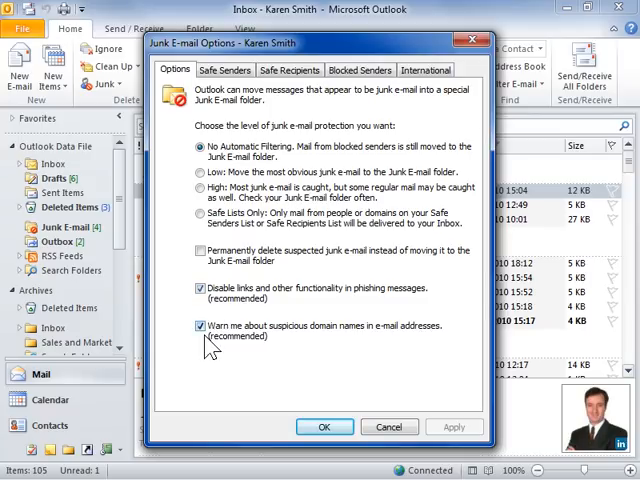